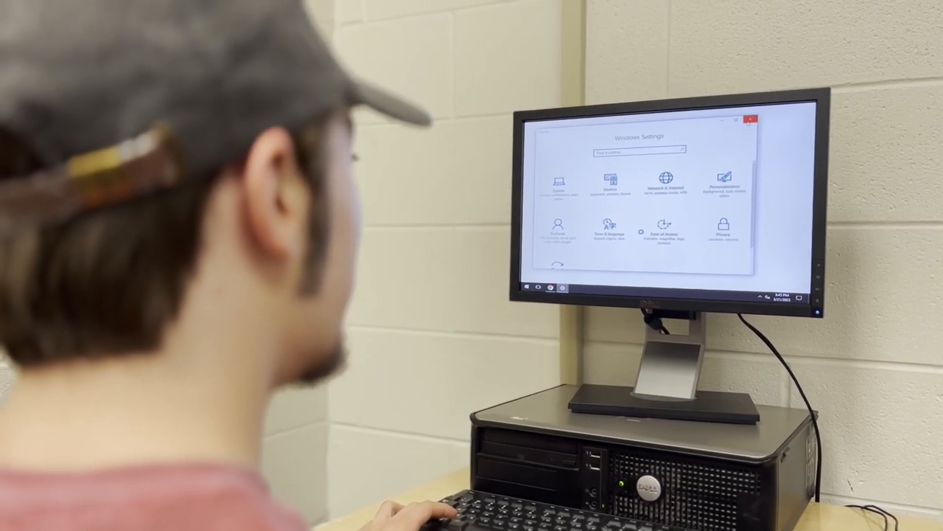
Close the Settings window, leaving an empty desktop ready for the Start menu.
click(527, 286)
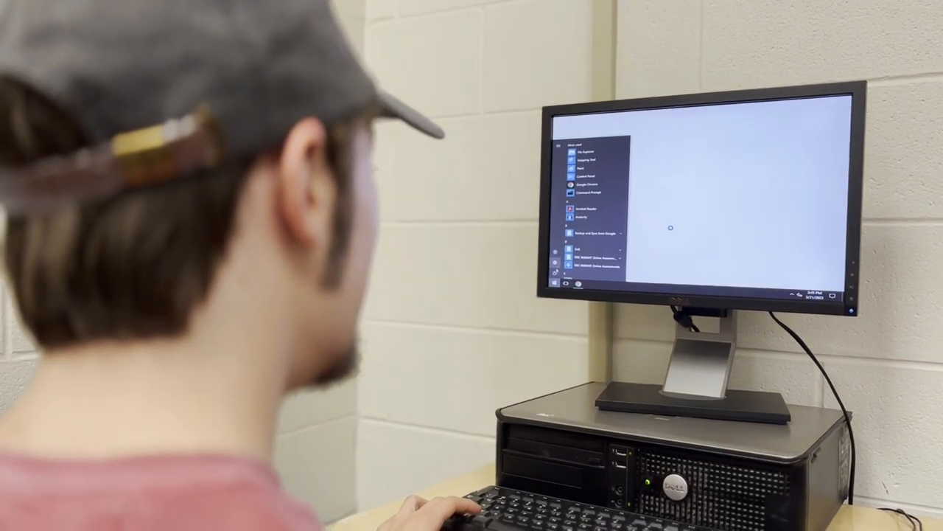